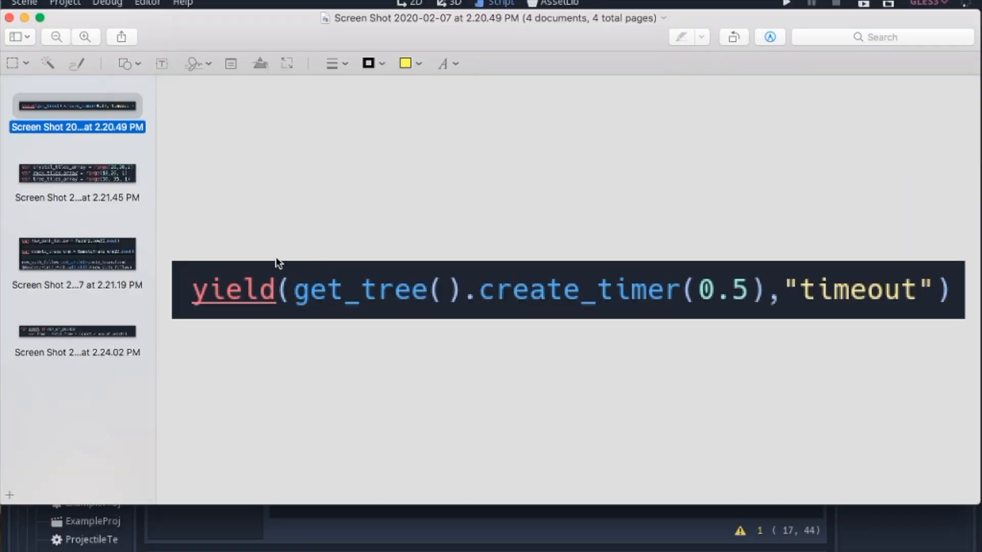
pyautogui.moveTo(565, 322)
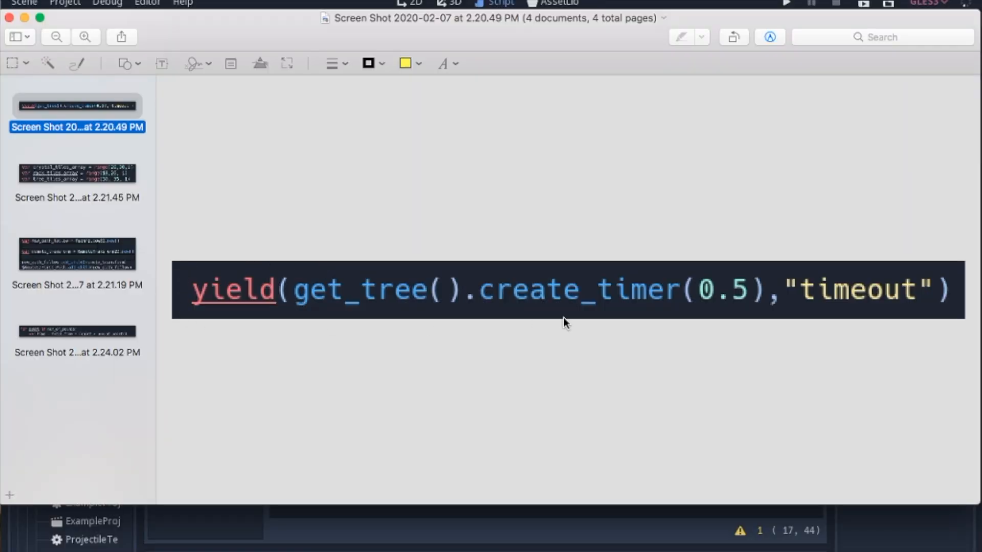
pyautogui.moveTo(555, 323)
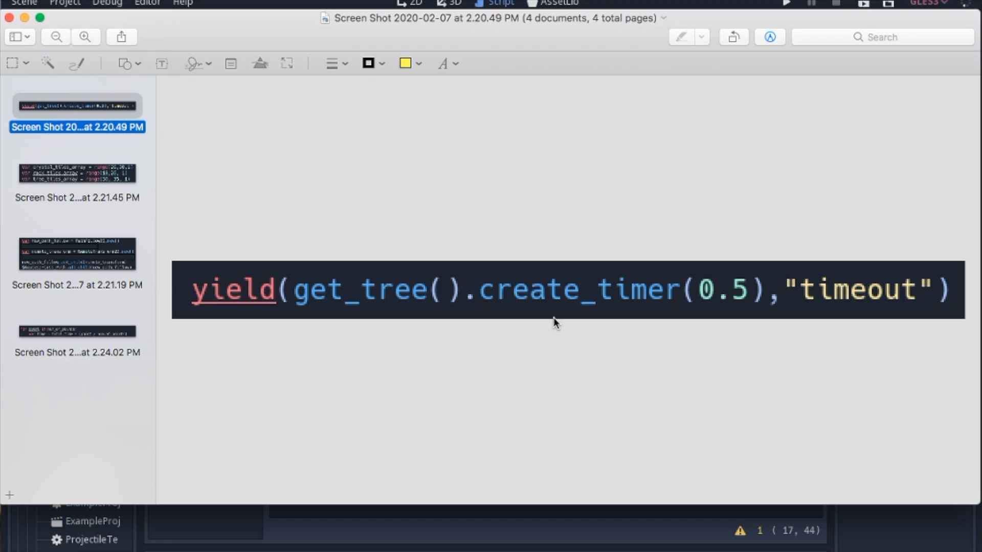
# Page through the PathFollow2D screenshot to the for-loop-over-points one in Preview
pyautogui.click(77, 255)
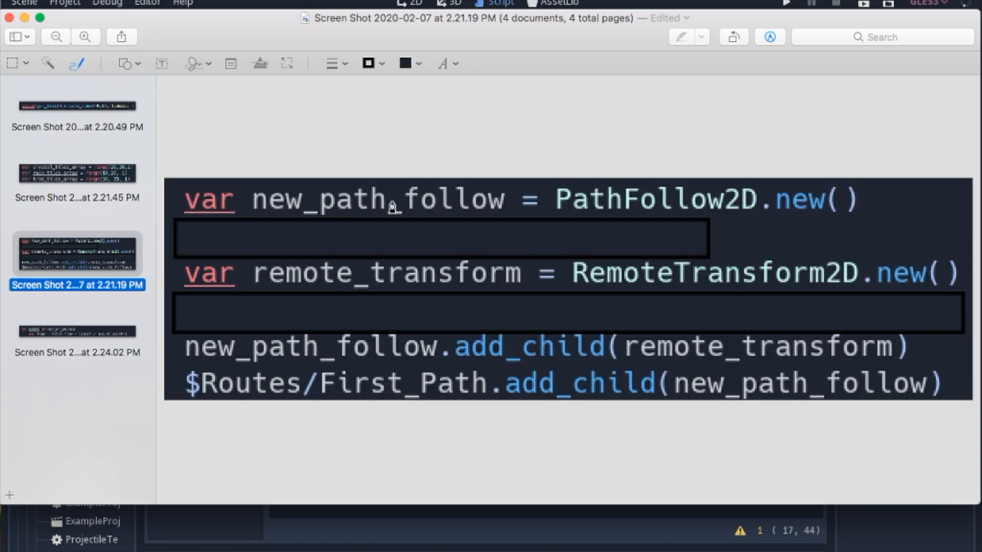
pyautogui.moveTo(659, 213)
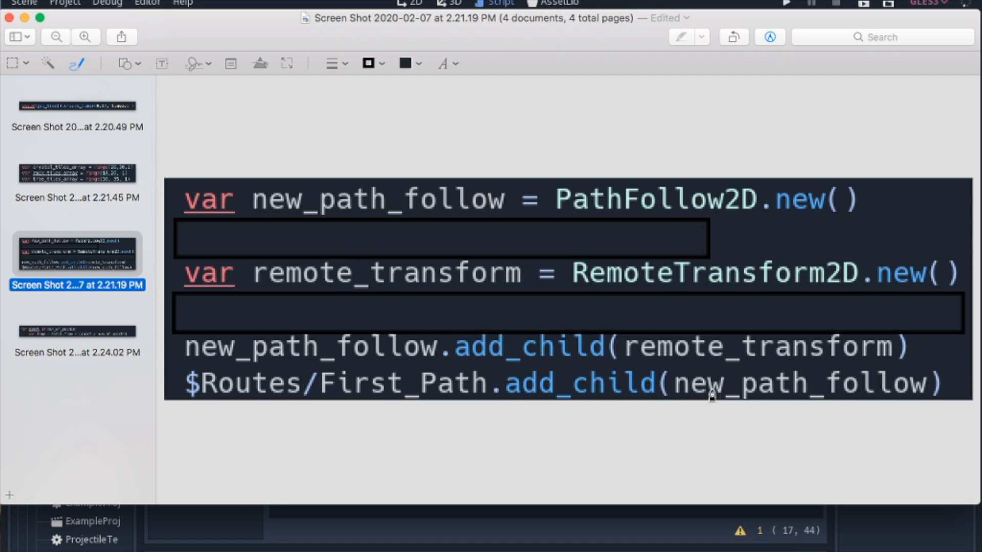
pyautogui.click(77, 332)
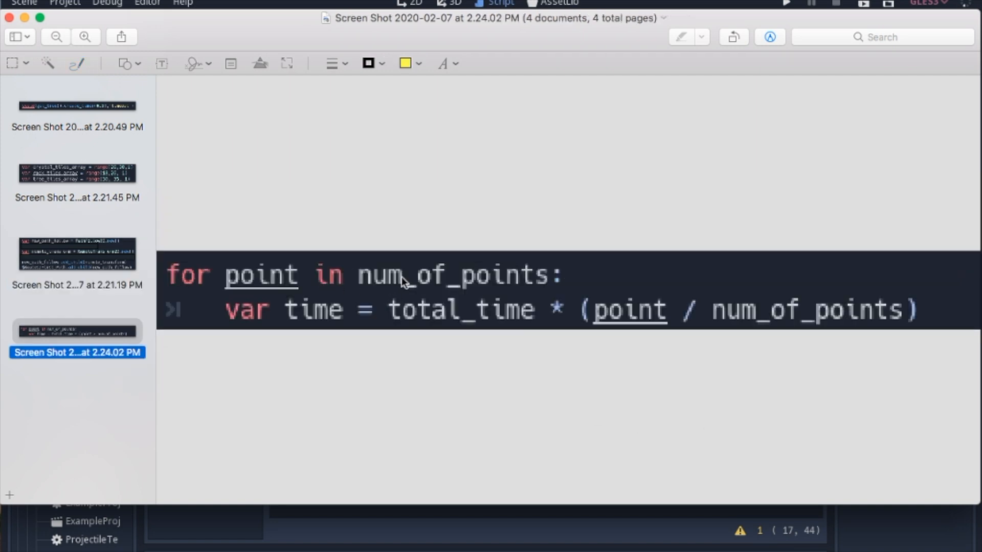
pyautogui.moveTo(420, 237)
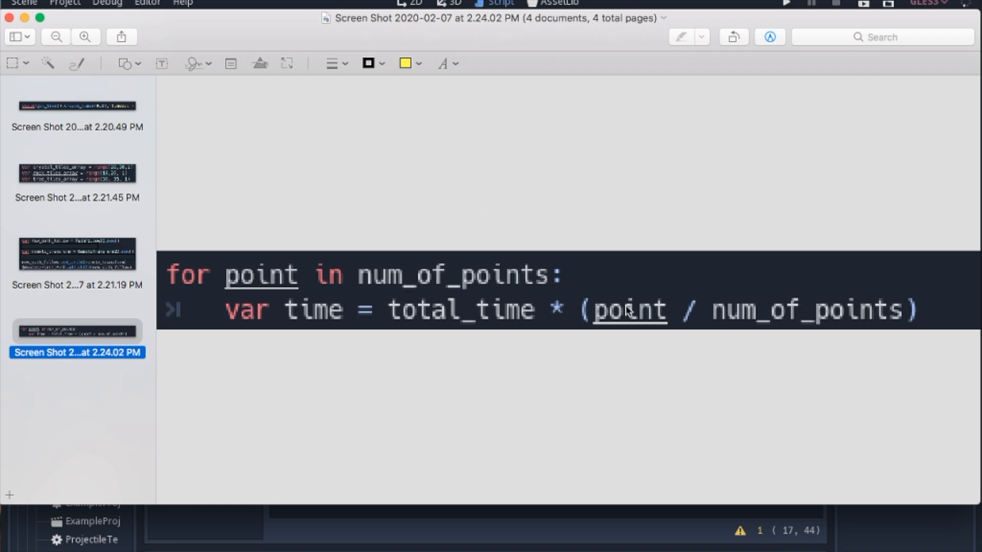
pyautogui.moveTo(784, 291)
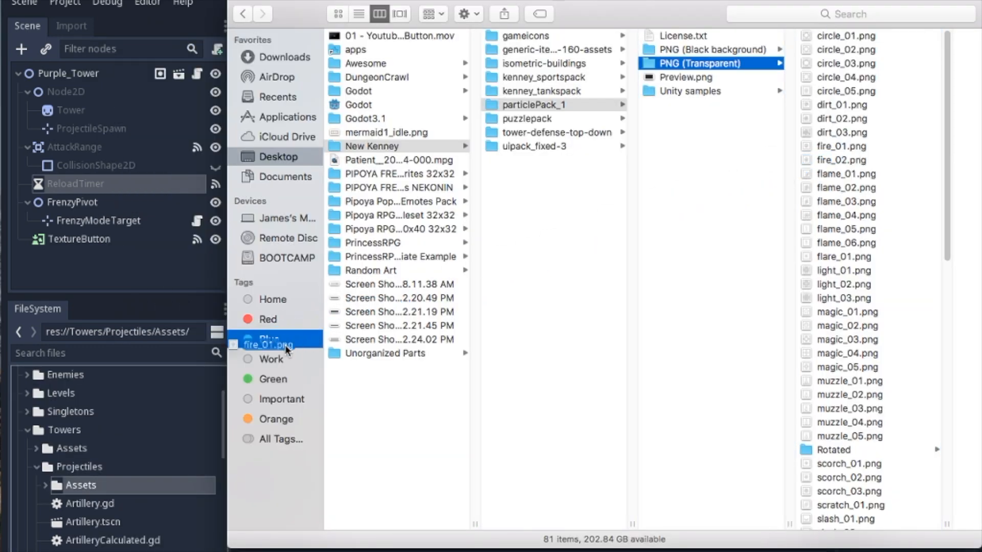
# Select fire_01.png in the particlePack_1 PNG (Transparent) folder in Finder
pyautogui.click(269, 345)
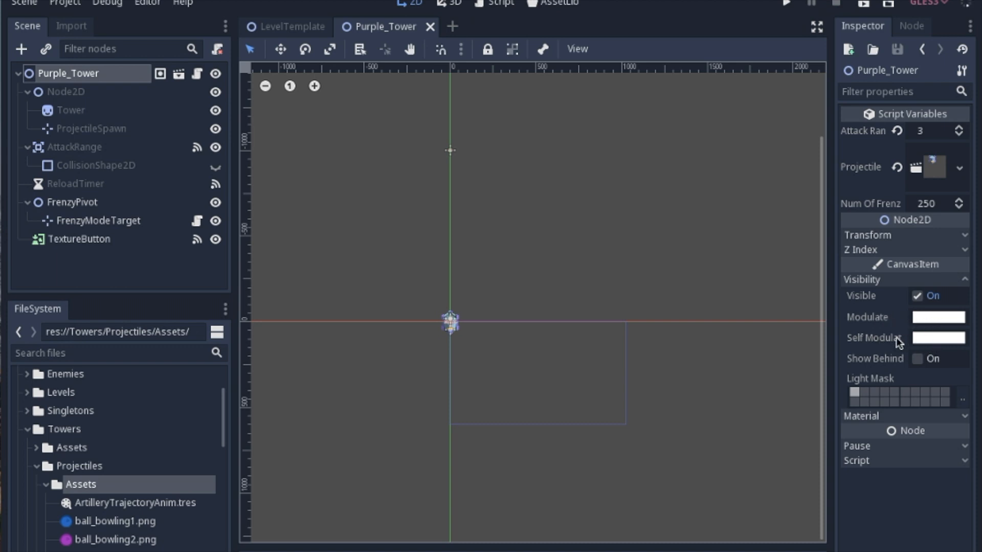
pyautogui.moveTo(917, 344)
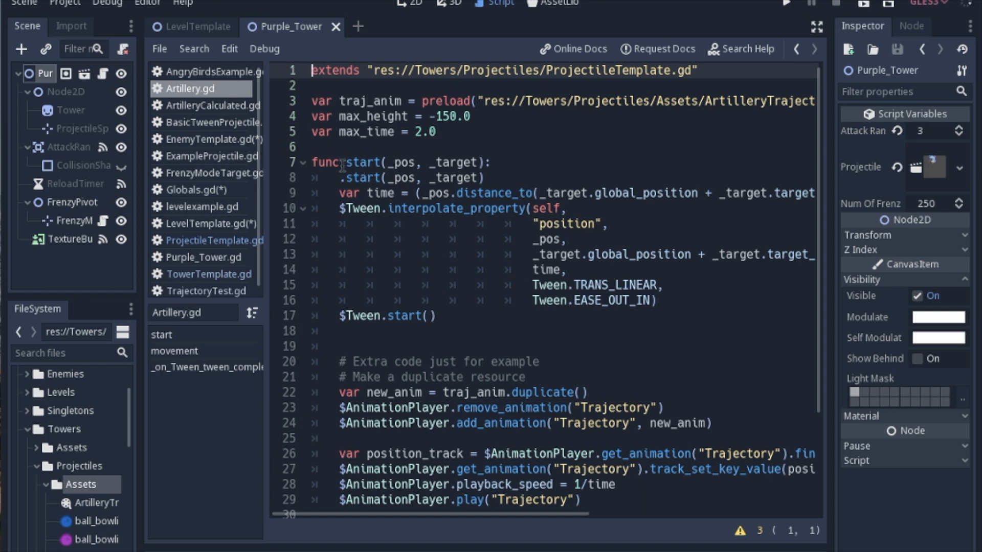
pyautogui.moveTo(191, 244)
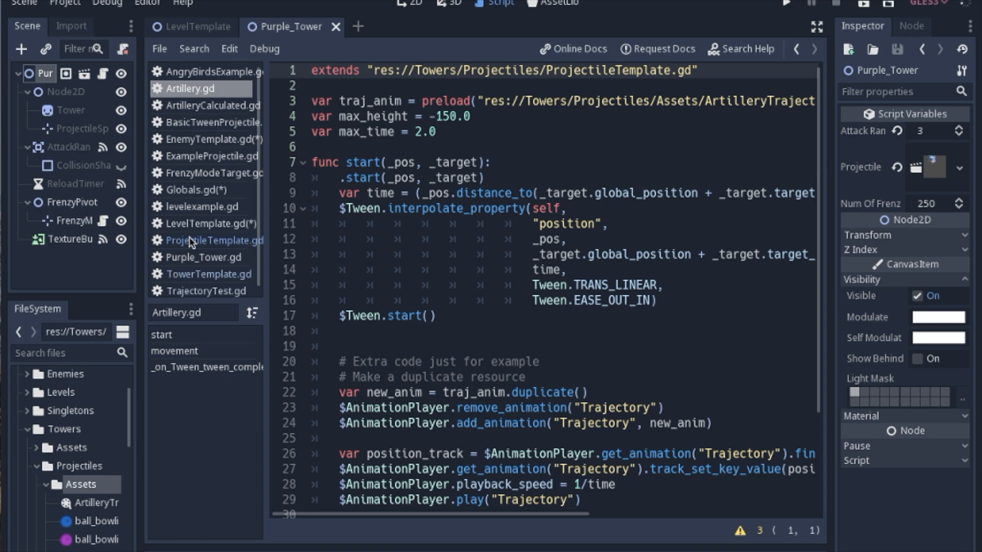
pyautogui.click(206, 240)
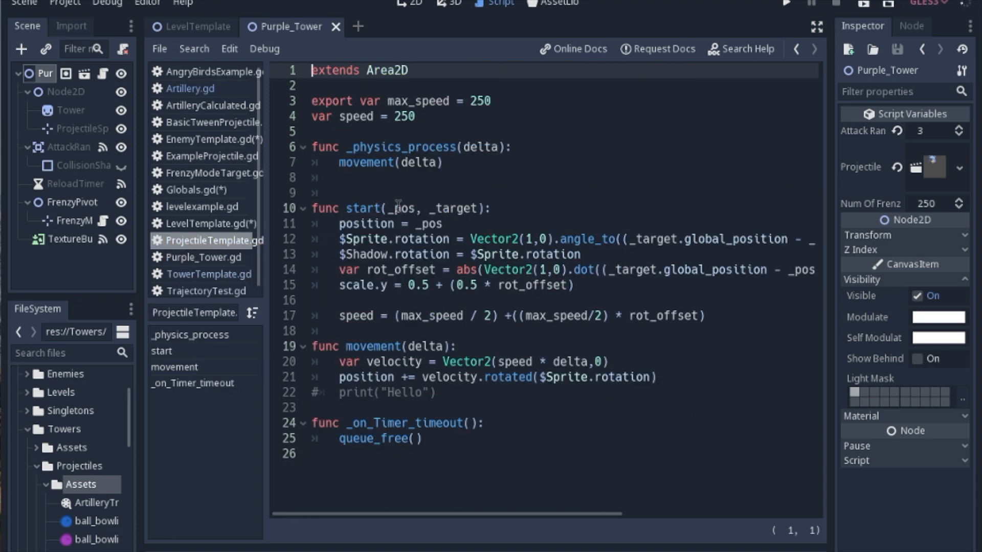
pyautogui.click(190, 88)
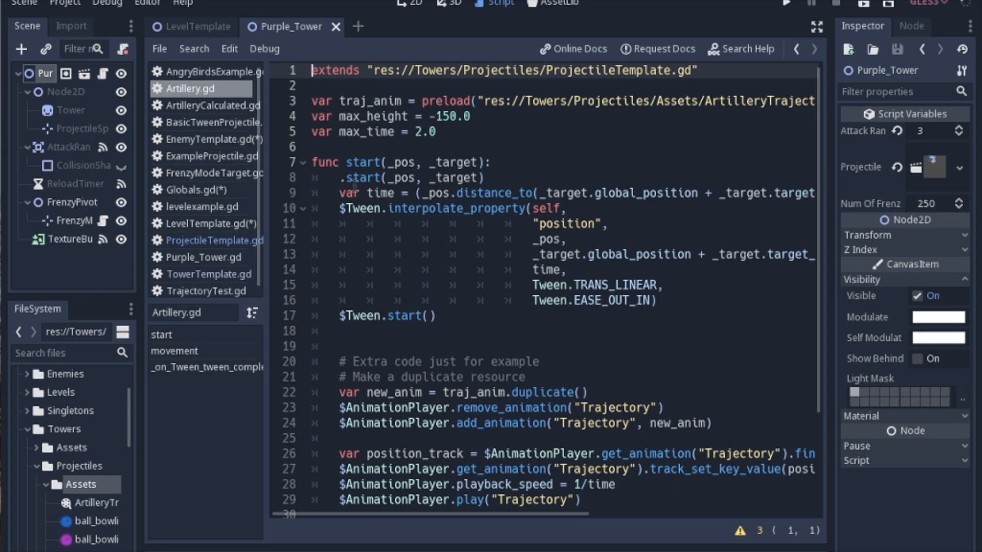
pyautogui.click(201, 240)
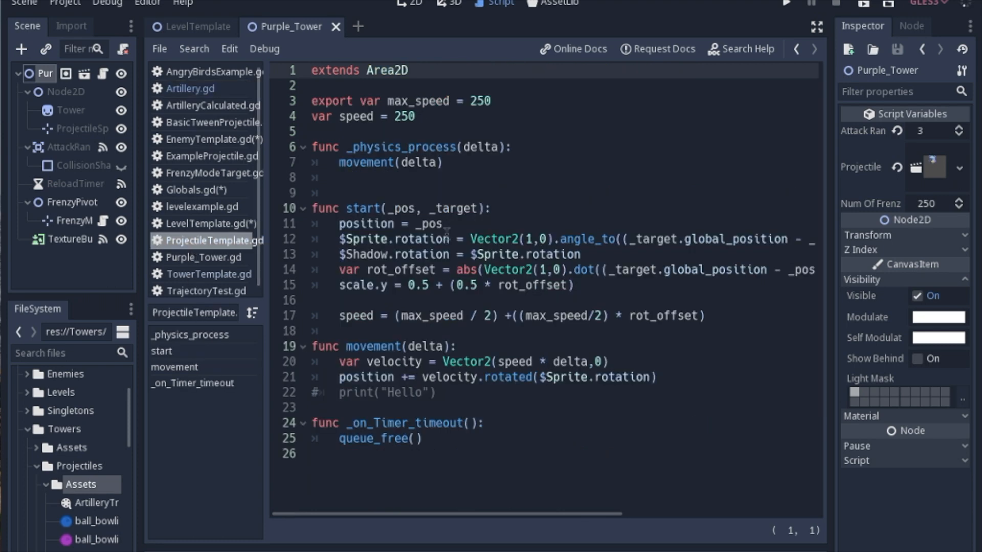
pyautogui.click(191, 88)
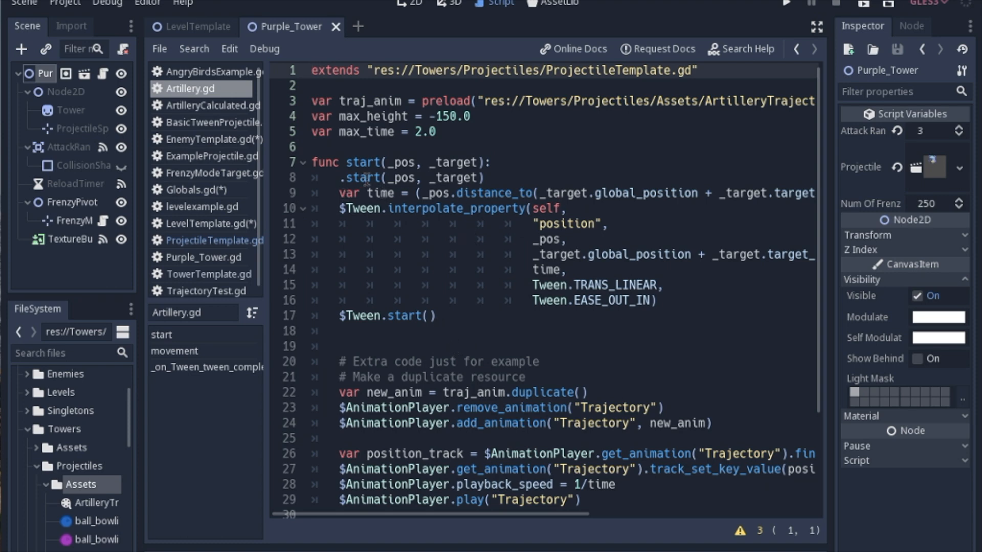
pyautogui.click(311, 71)
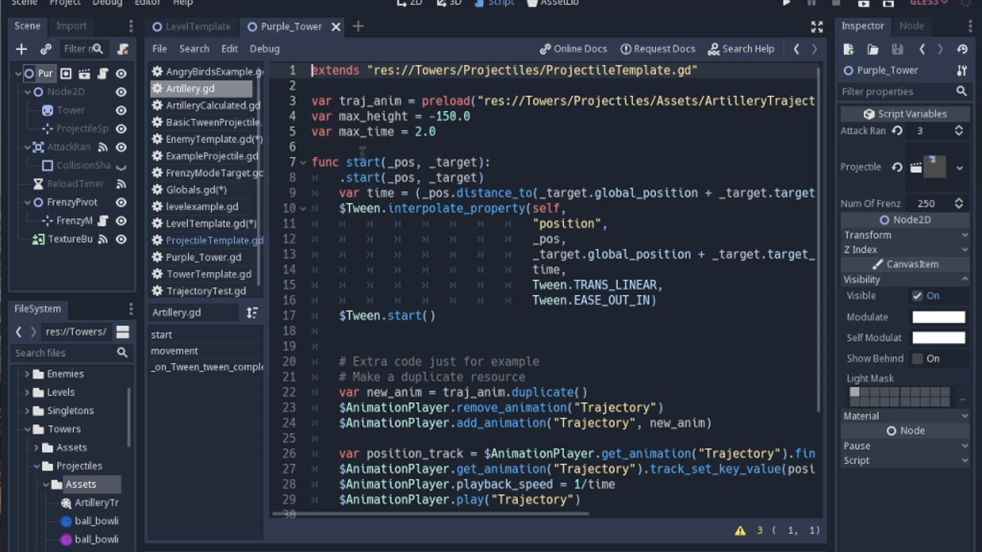
pyautogui.moveTo(284, 248)
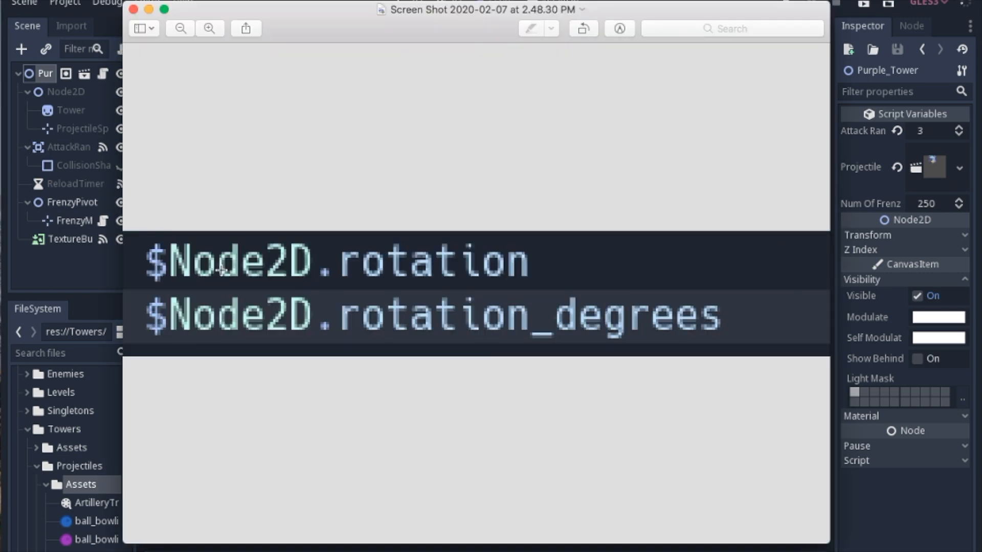
pyautogui.moveTo(599, 331)
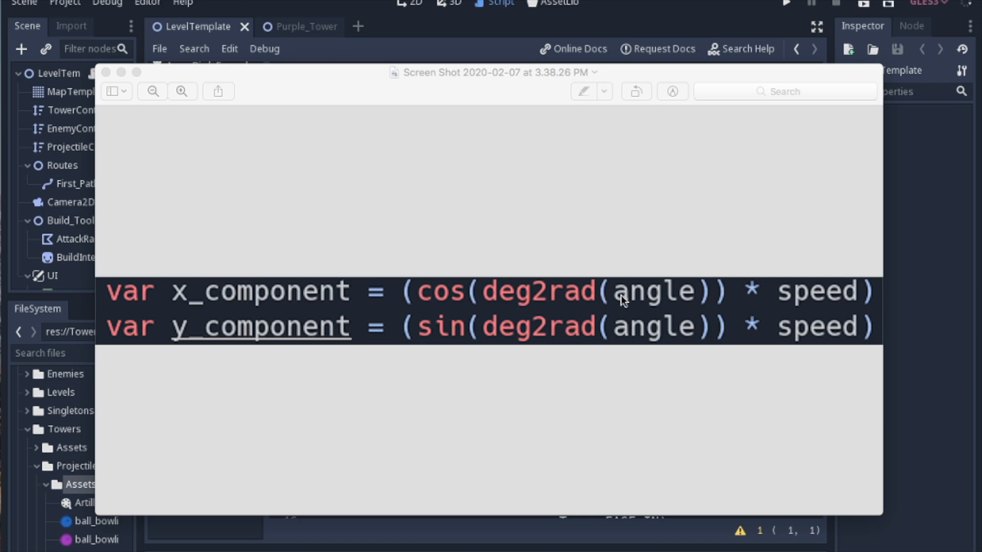
pyautogui.moveTo(529, 312)
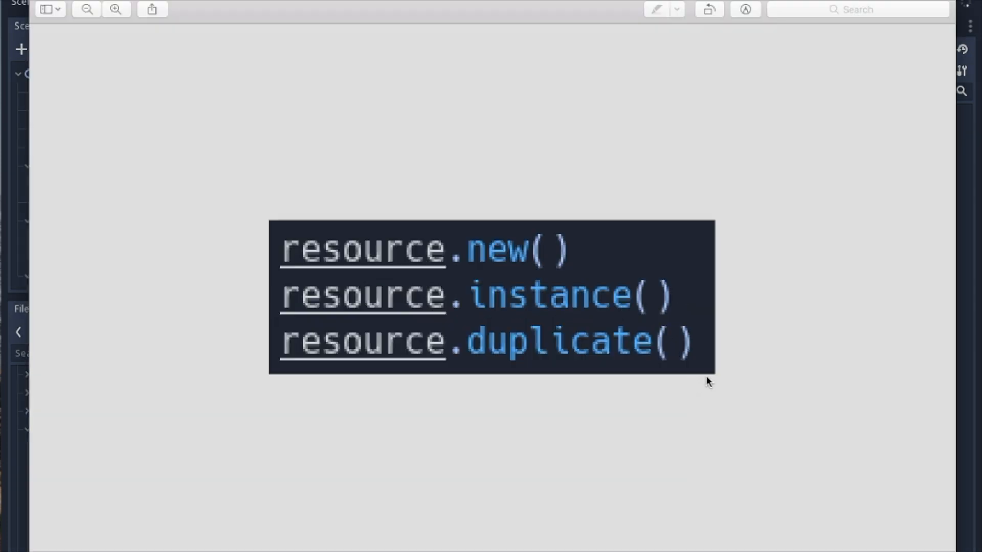
pyautogui.moveTo(811, 369)
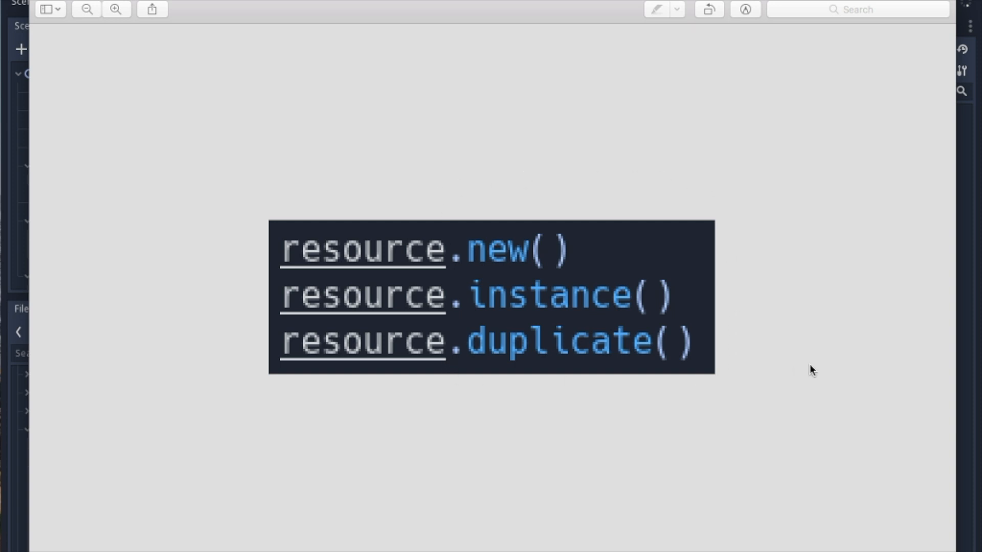
pyautogui.moveTo(475, 206)
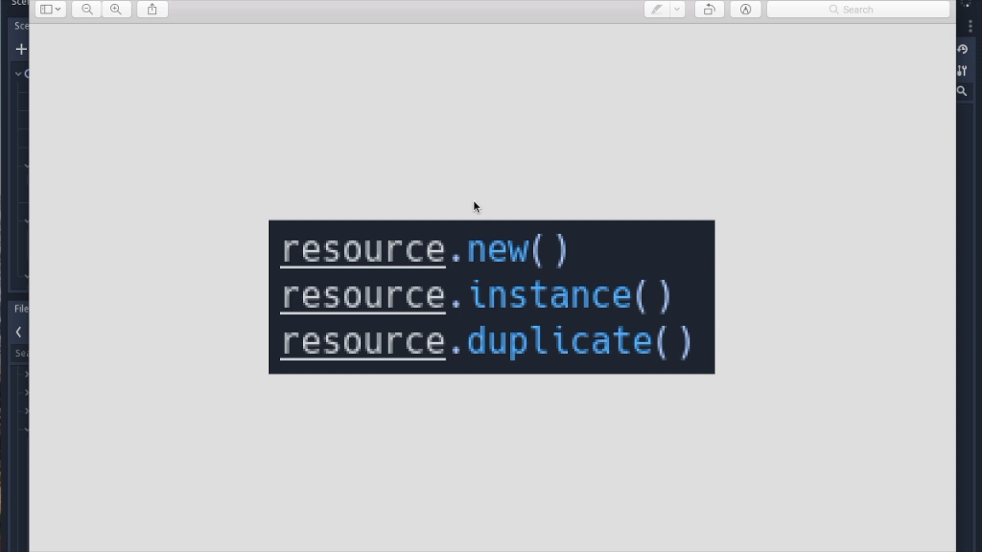
pyautogui.moveTo(466, 319)
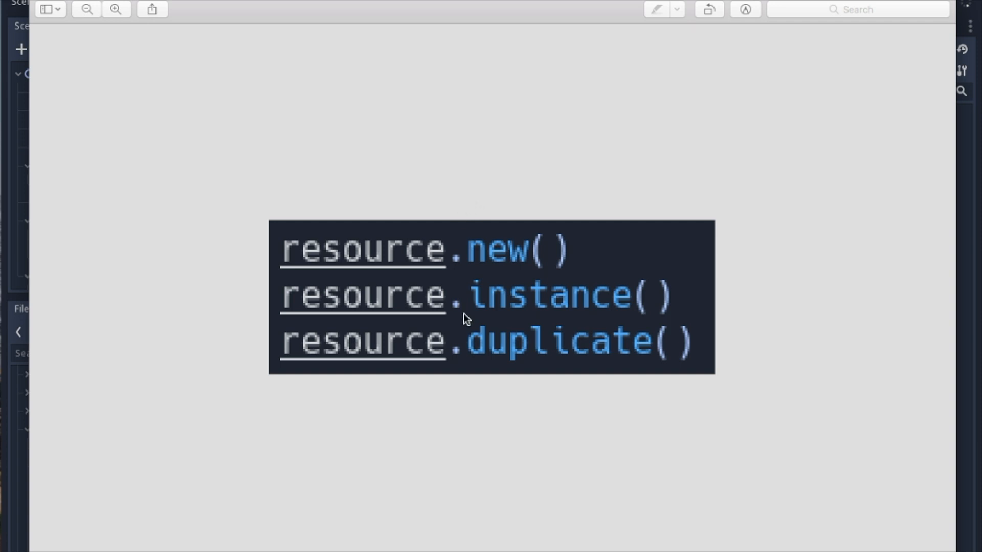
pyautogui.moveTo(562, 261)
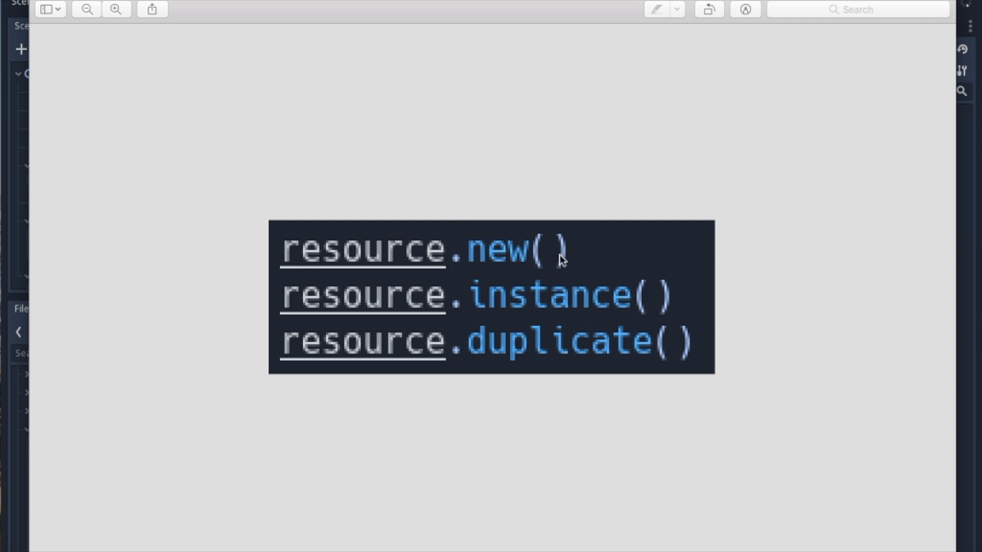
pyautogui.moveTo(456, 262)
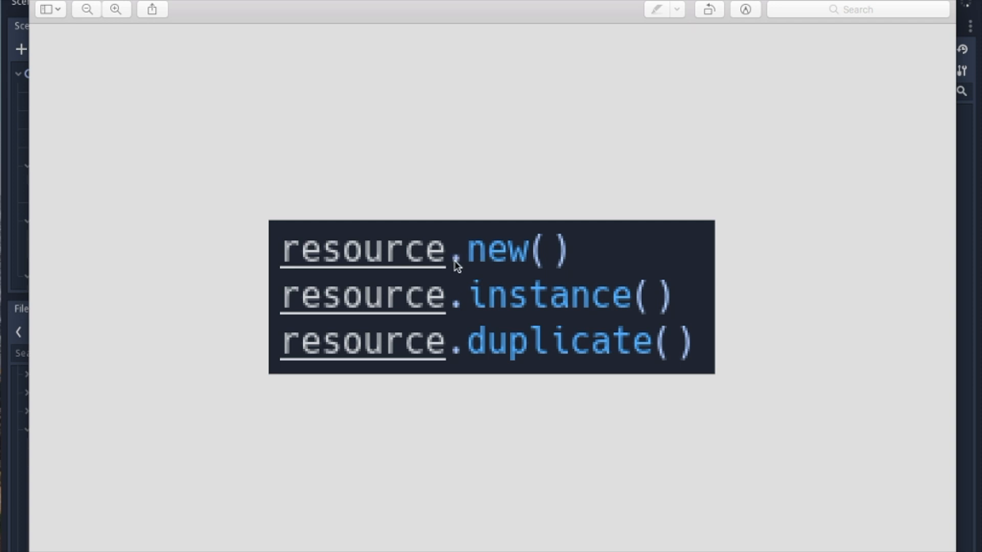
pyautogui.moveTo(303, 244)
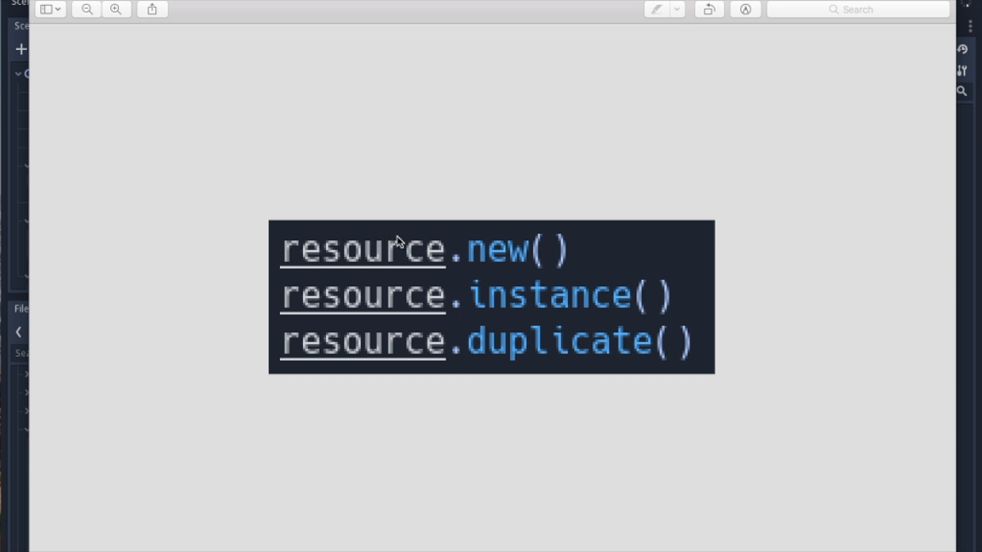
pyautogui.moveTo(431, 299)
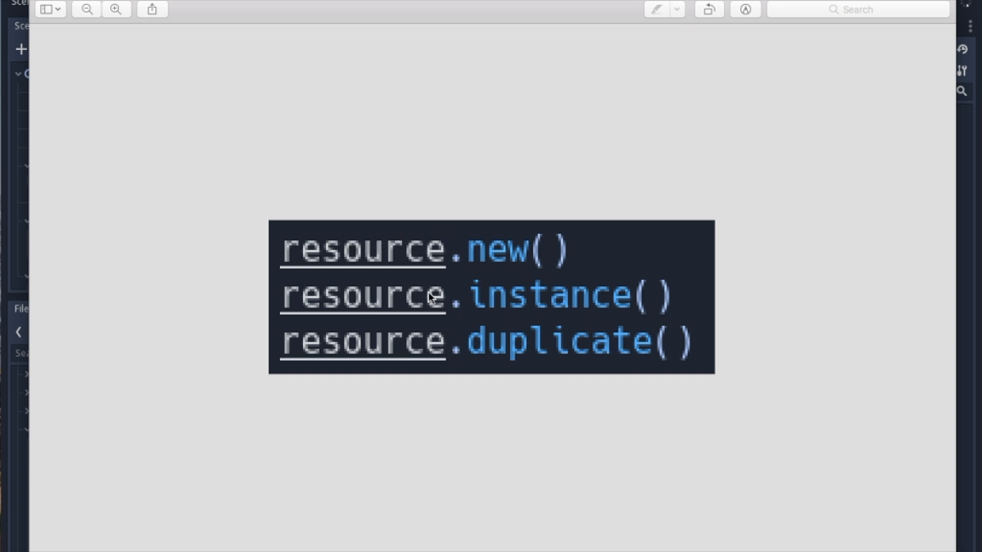
pyautogui.moveTo(481, 303)
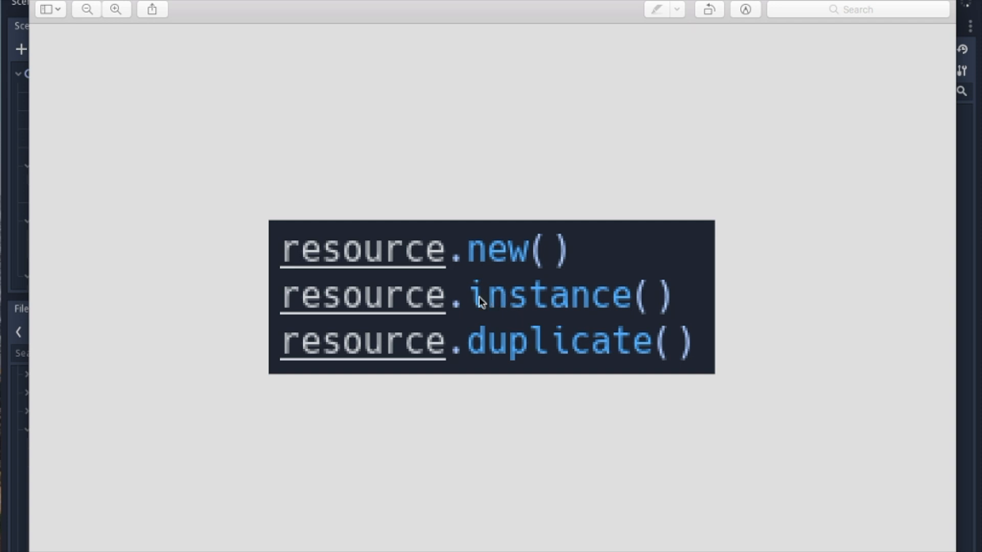
pyautogui.moveTo(342, 303)
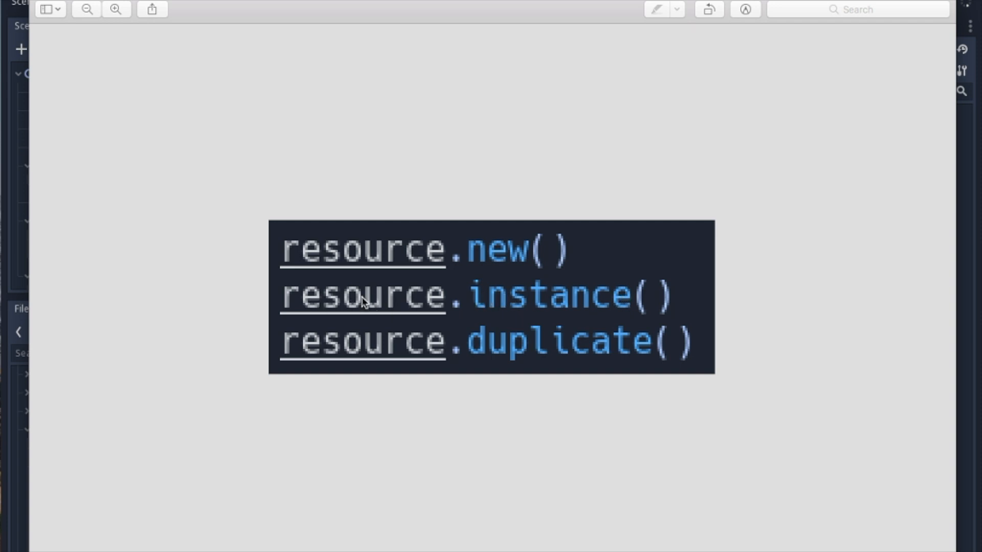
pyautogui.moveTo(129, 222)
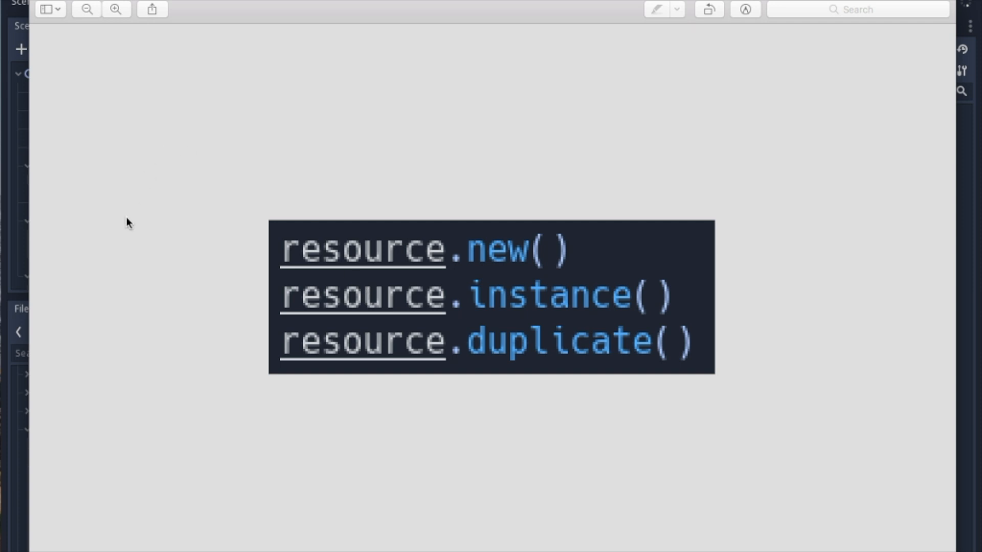
pyautogui.moveTo(595, 303)
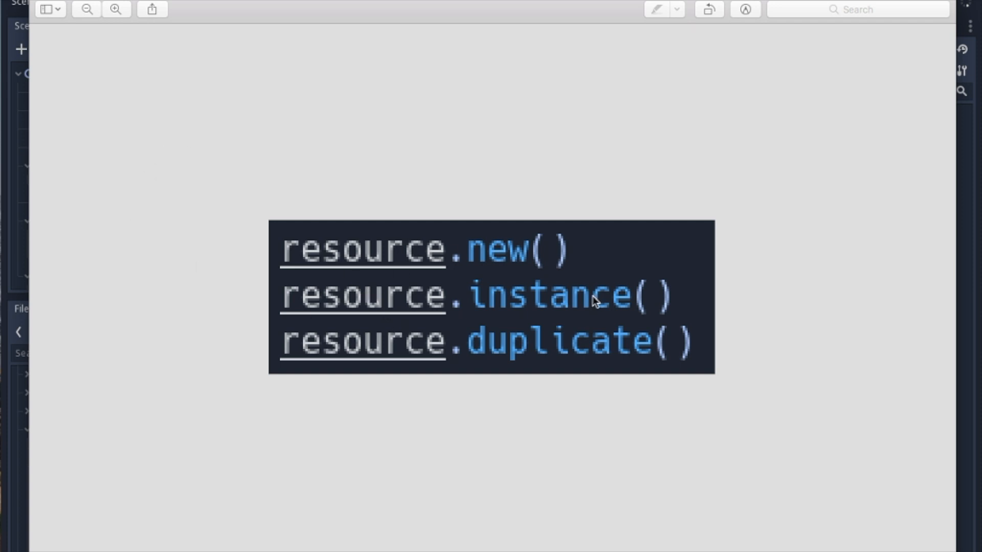
pyautogui.moveTo(442, 367)
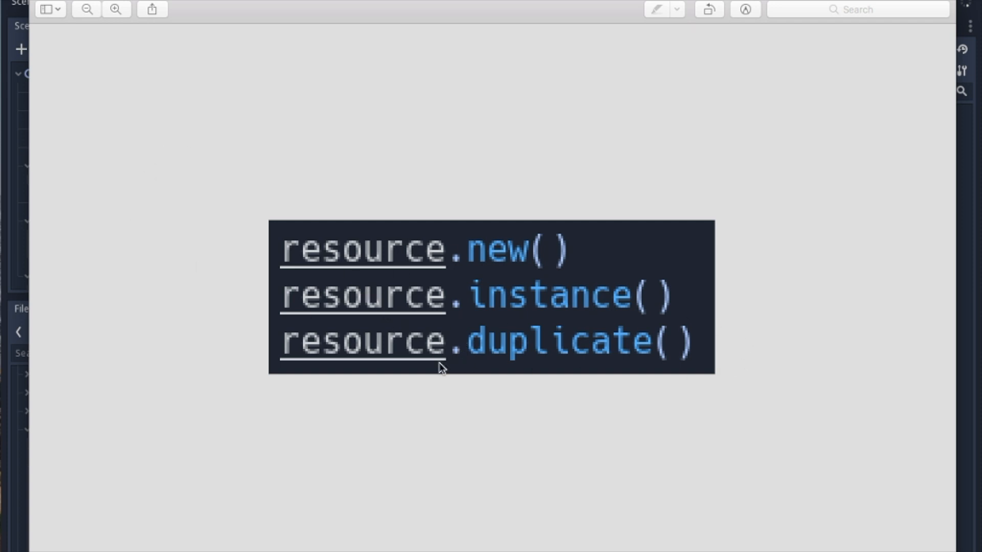
pyautogui.moveTo(687, 367)
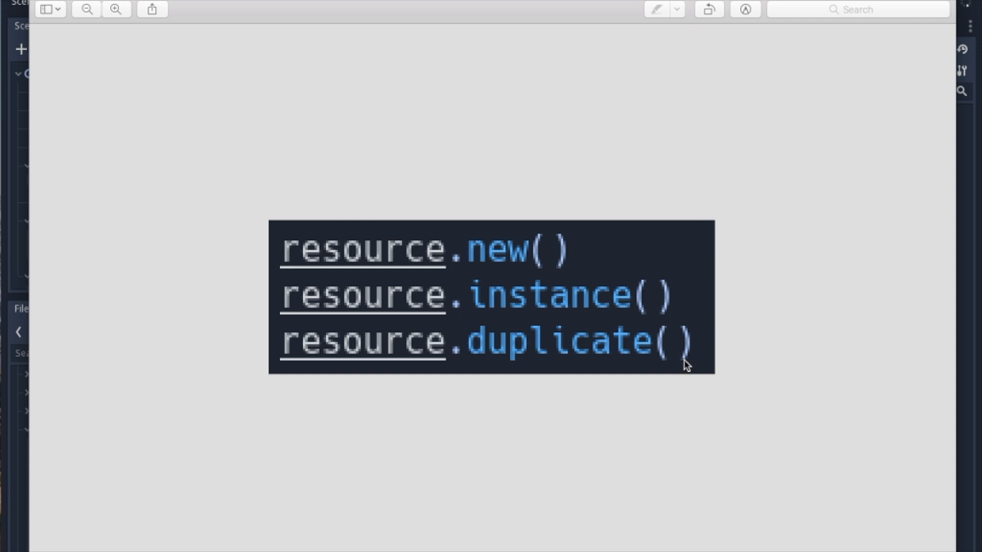
pyautogui.moveTo(511, 365)
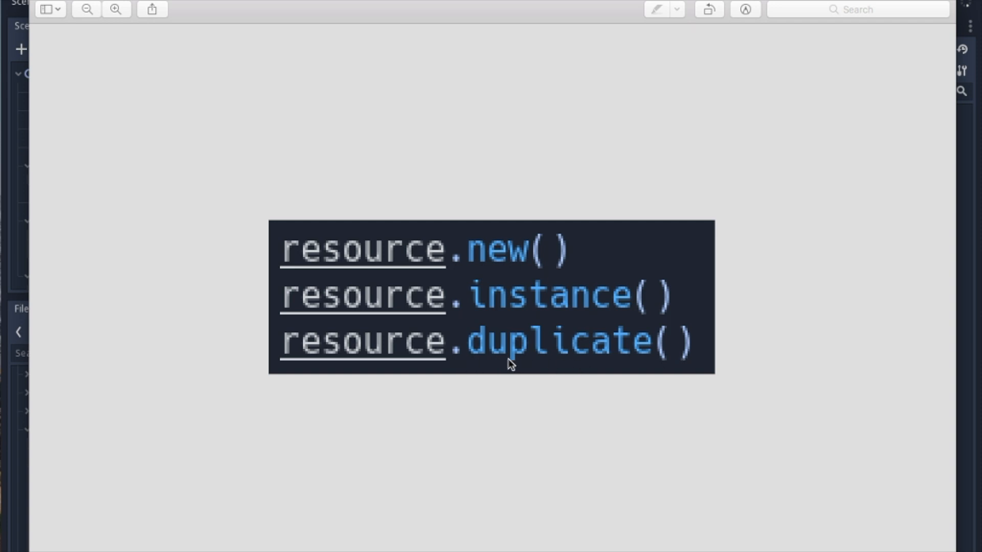
pyautogui.moveTo(243, 345)
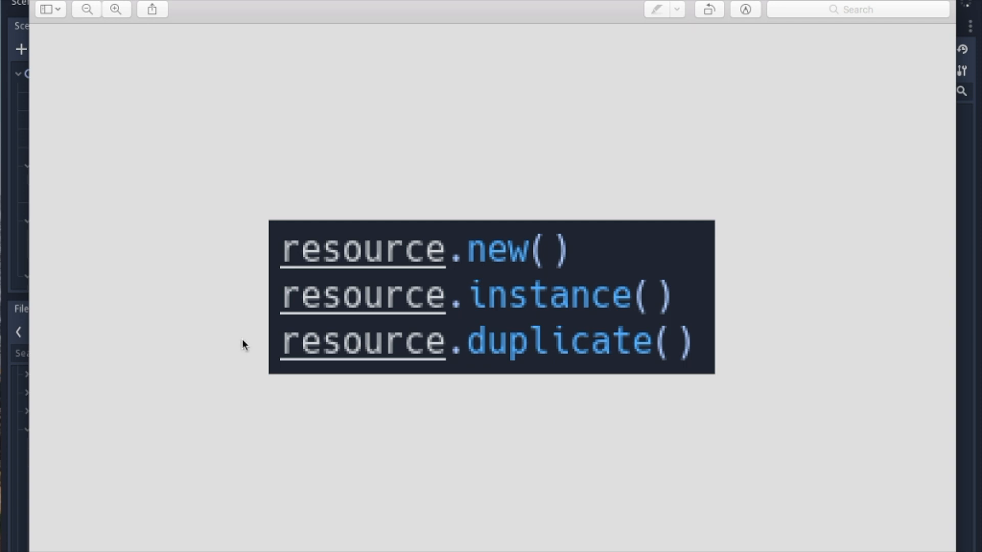